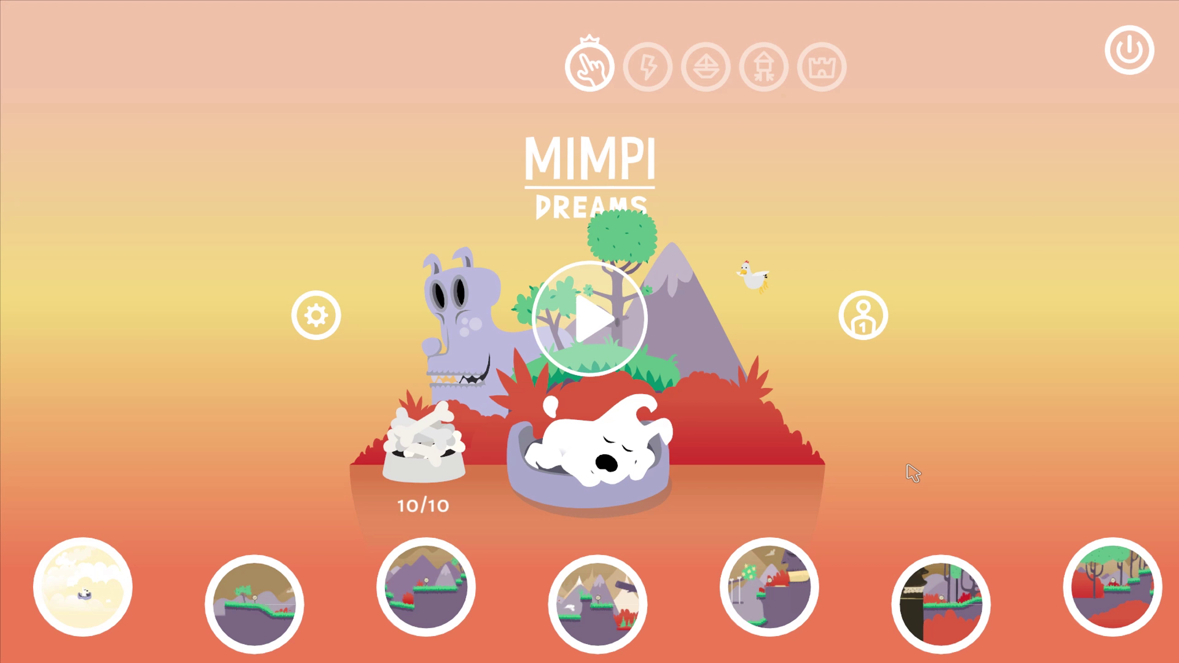
mouse_move(682, 342)
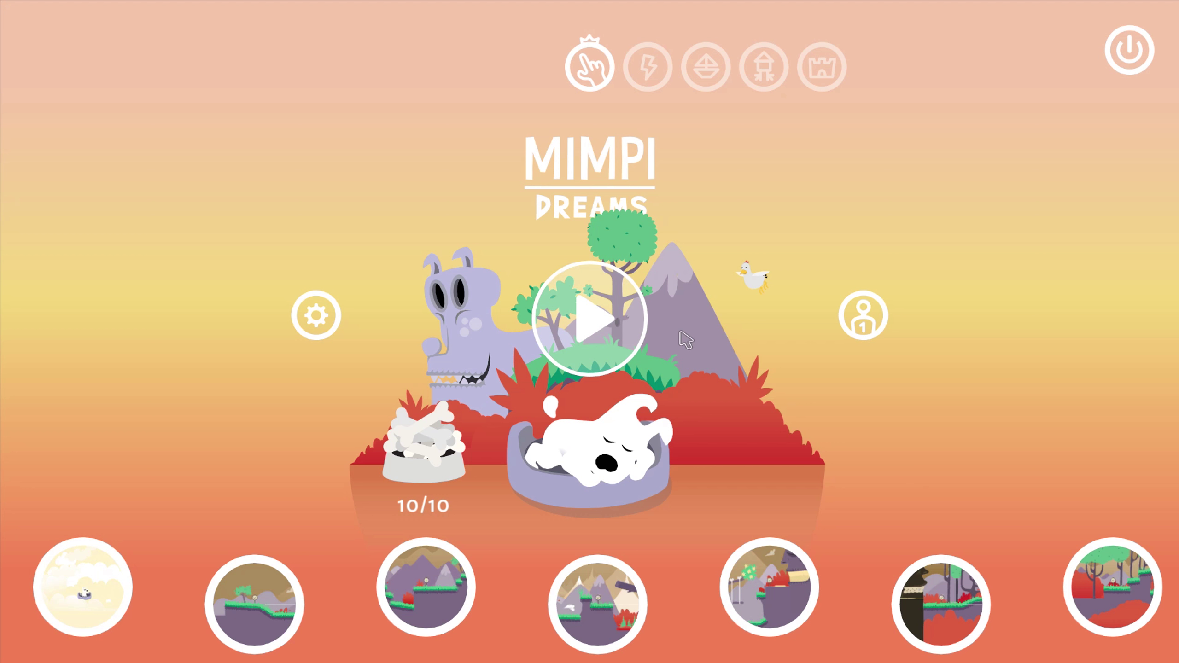
mouse_move(825, 457)
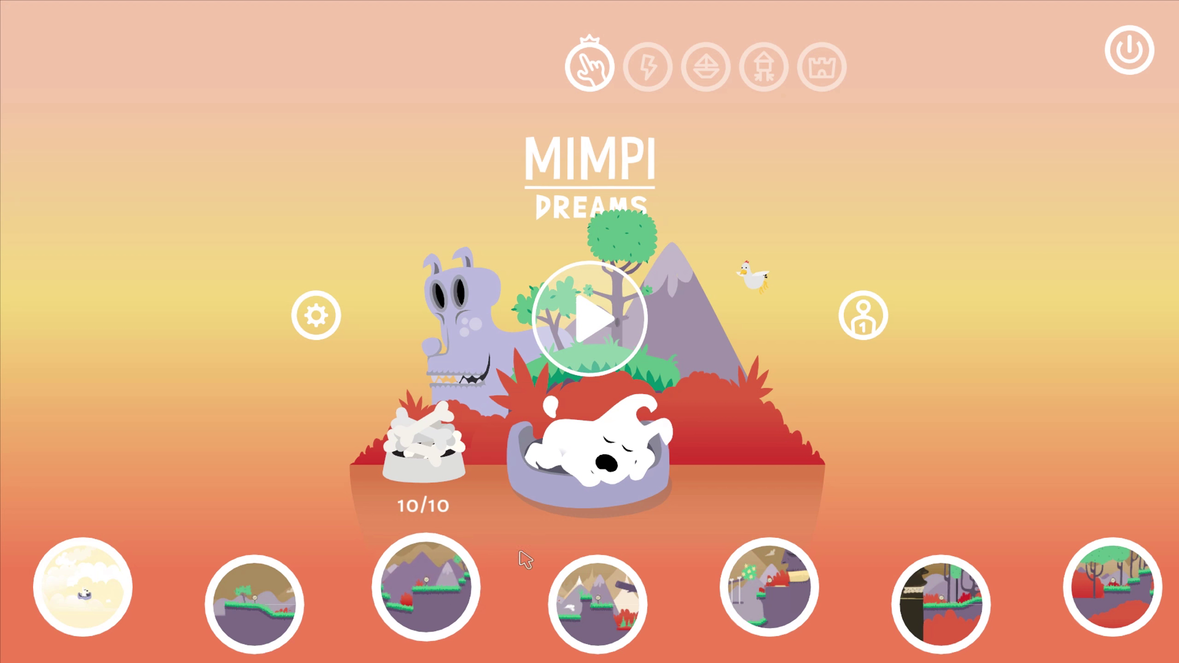
mouse_move(151, 423)
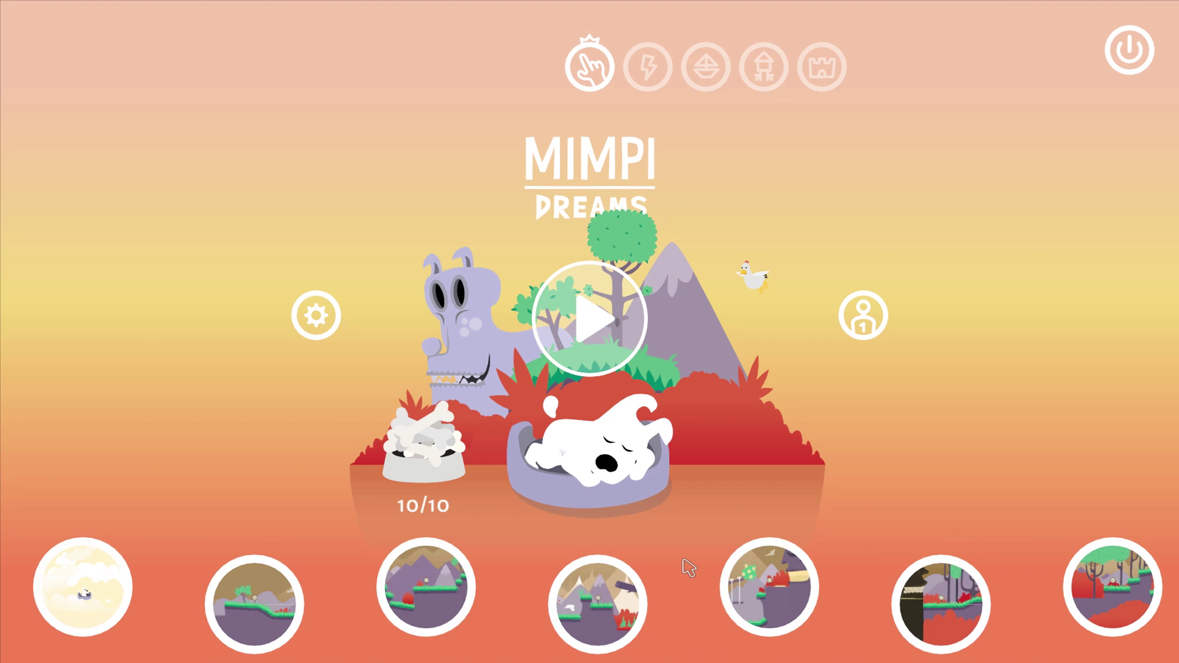
mouse_move(745, 534)
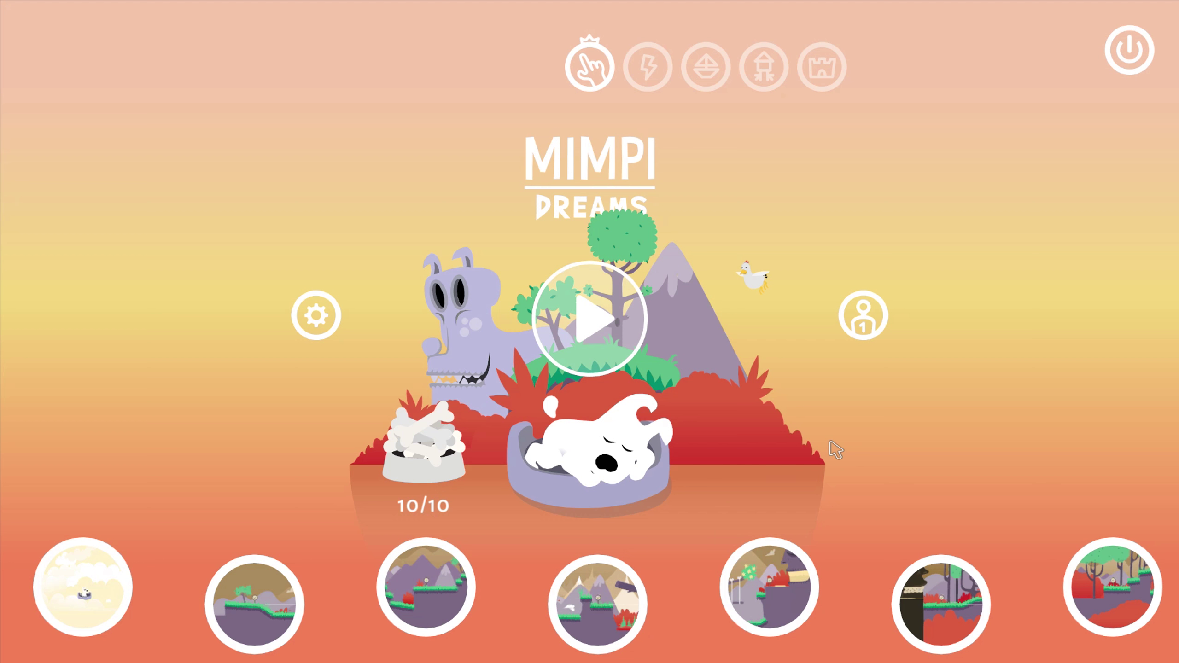
Switch the menu to the second, desert-dome world and start its level
click(650, 66)
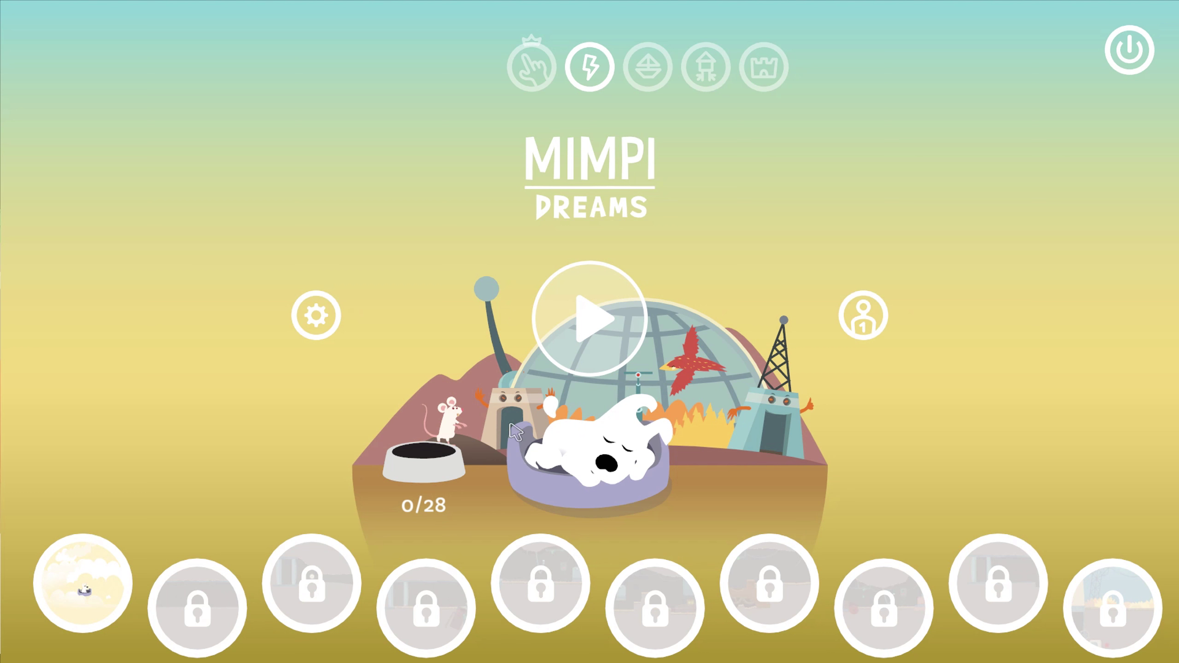
click(592, 321)
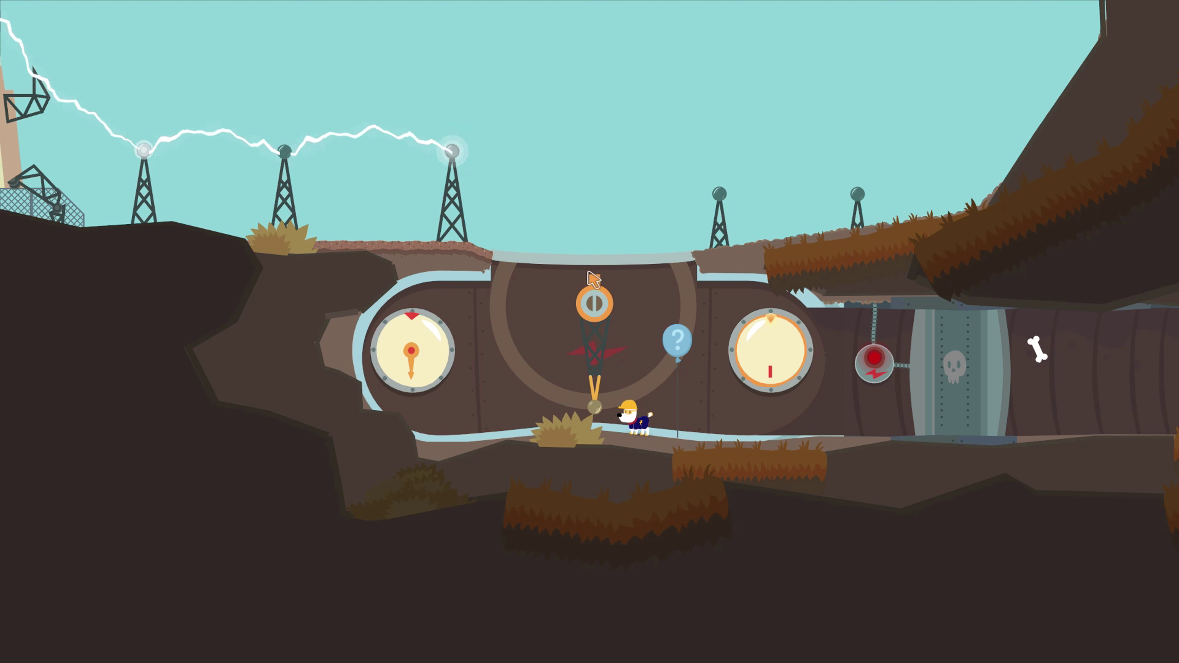
mouse_move(240, 158)
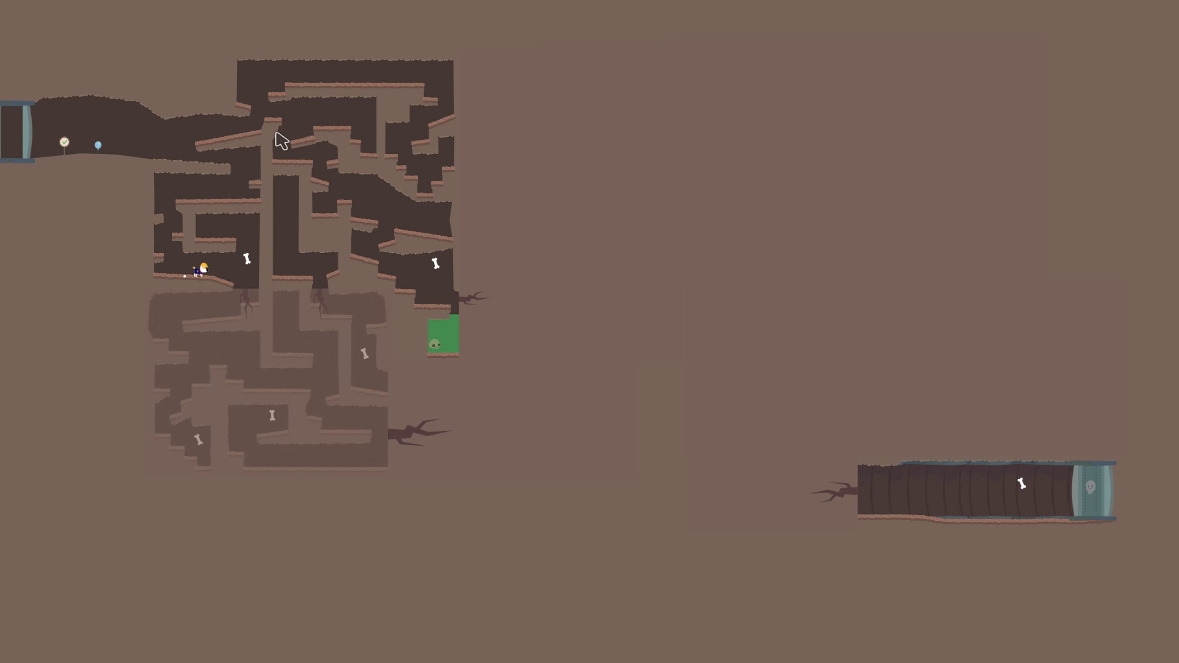
Walk the dog right through the zoomed-out underground maze toward the exit tube
key(Right)
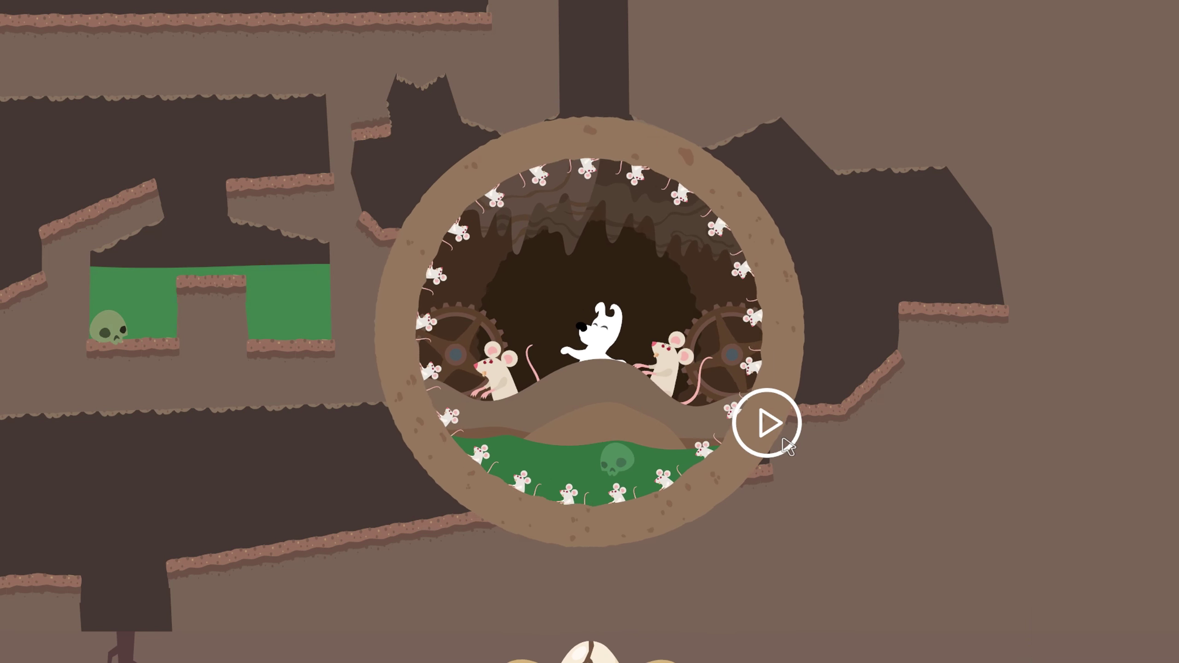
Start the underground mouse world from its round preview and continue past the cutscene
click(767, 428)
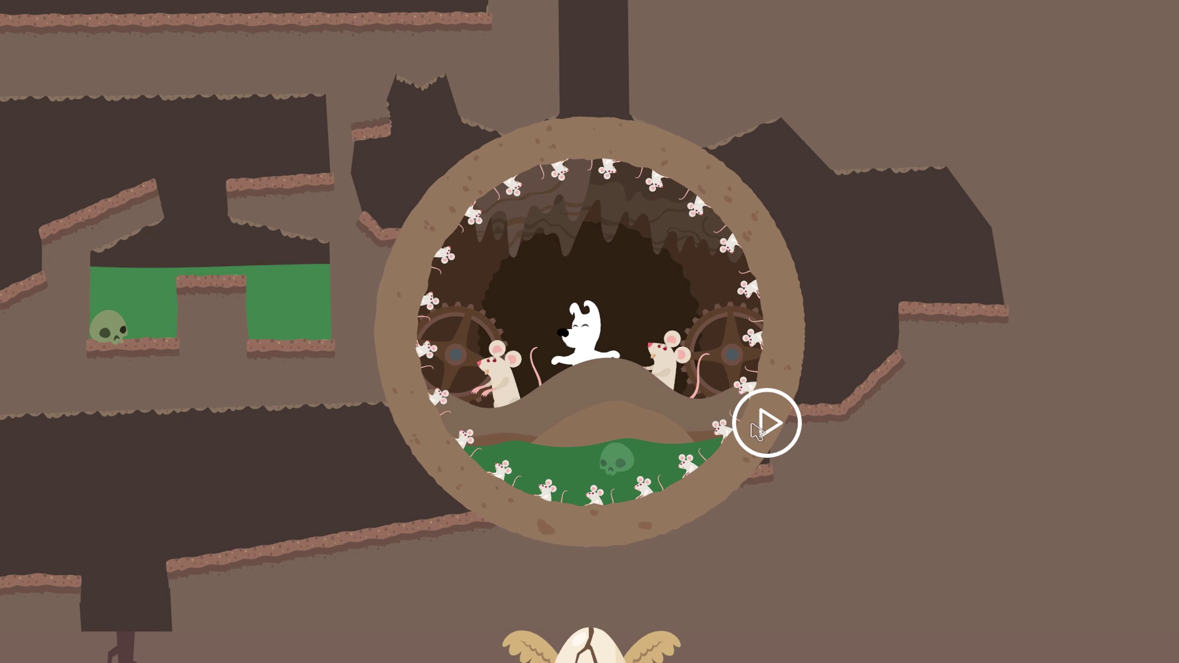
click(766, 428)
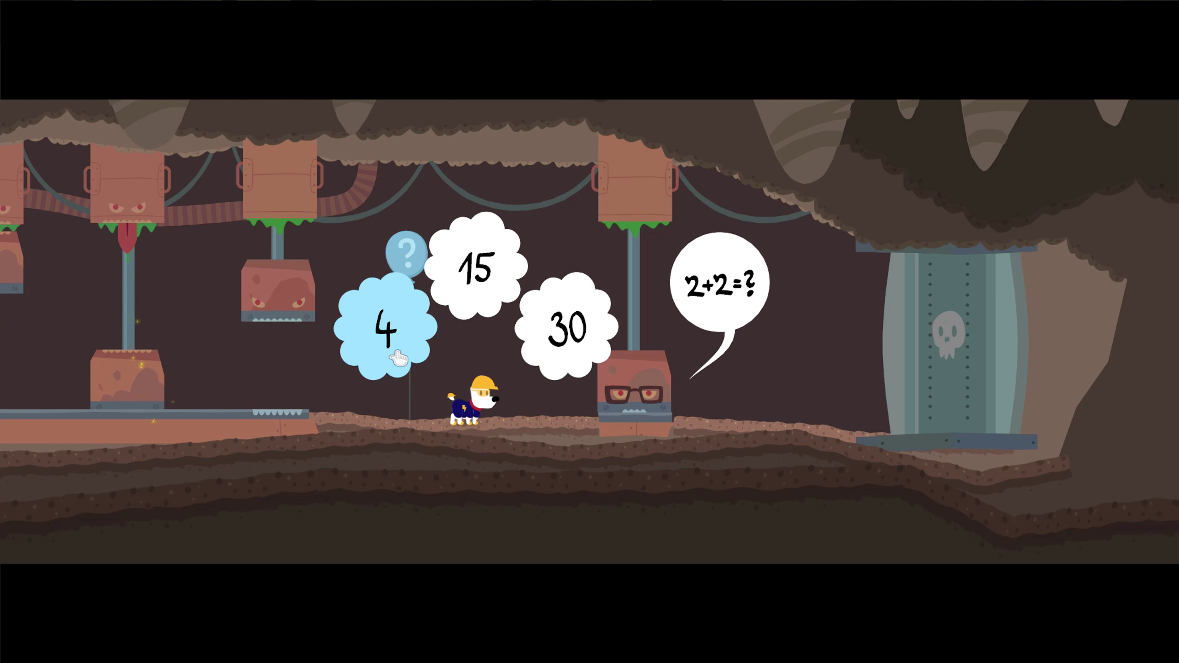
Answer the 2+2=? box by choosing the bubble showing 4
click(388, 326)
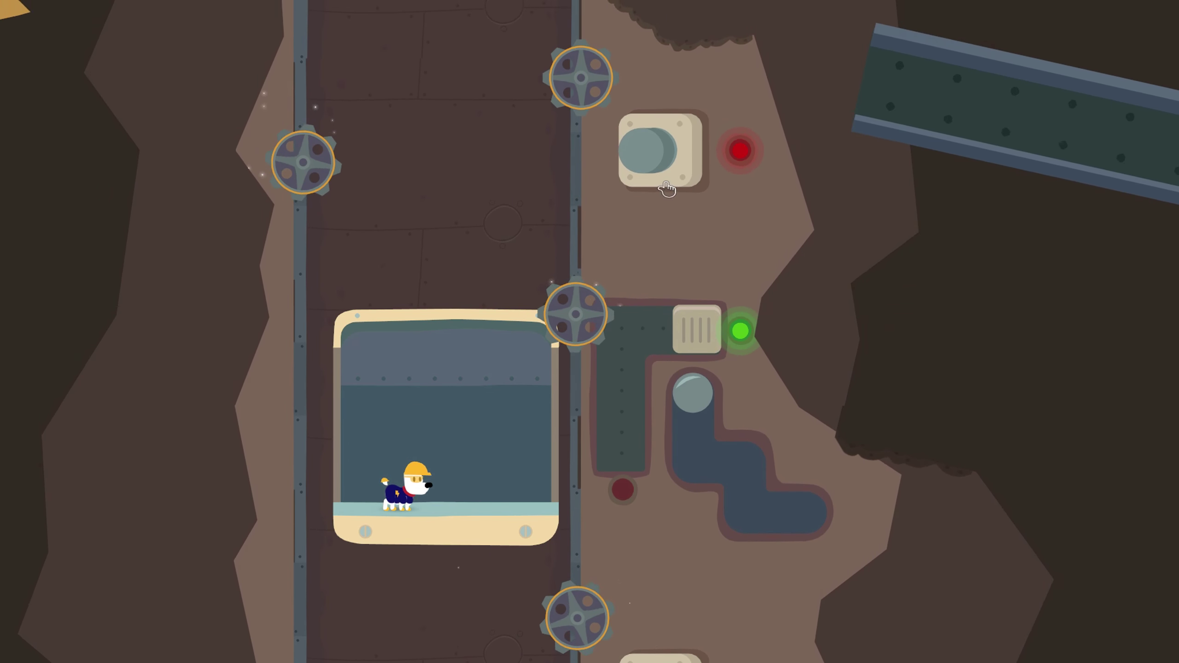
Activate the wall switch beside the red light to turn the signal green
click(658, 155)
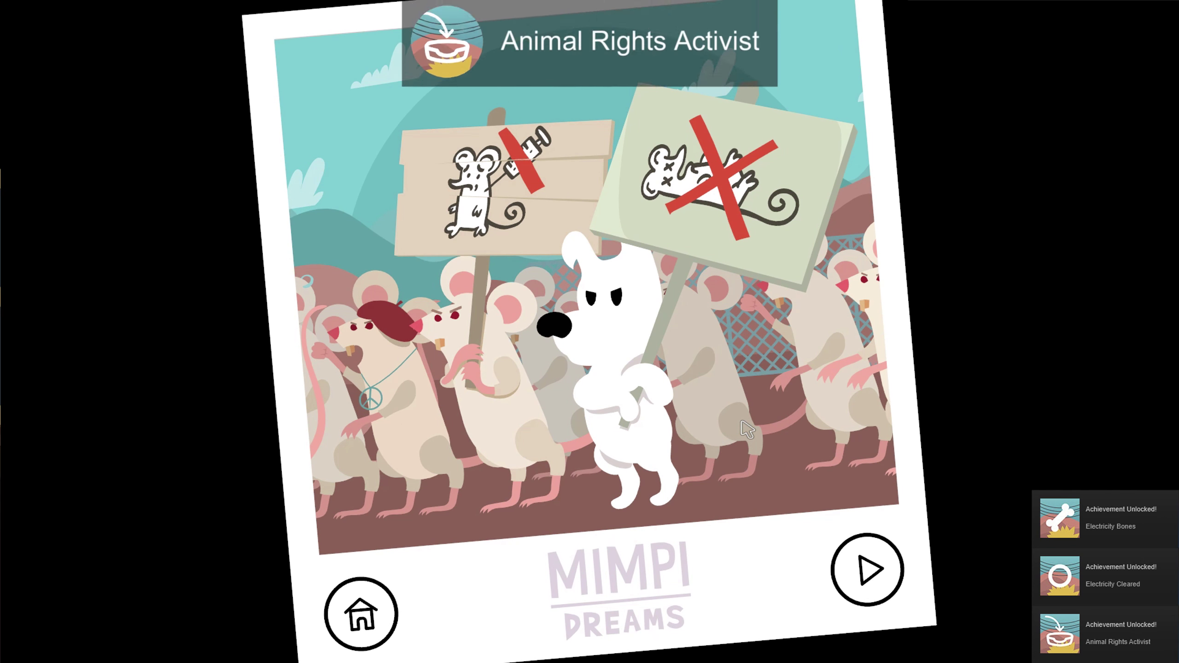
Leave the finished electricity level via the home button on the end card
click(361, 616)
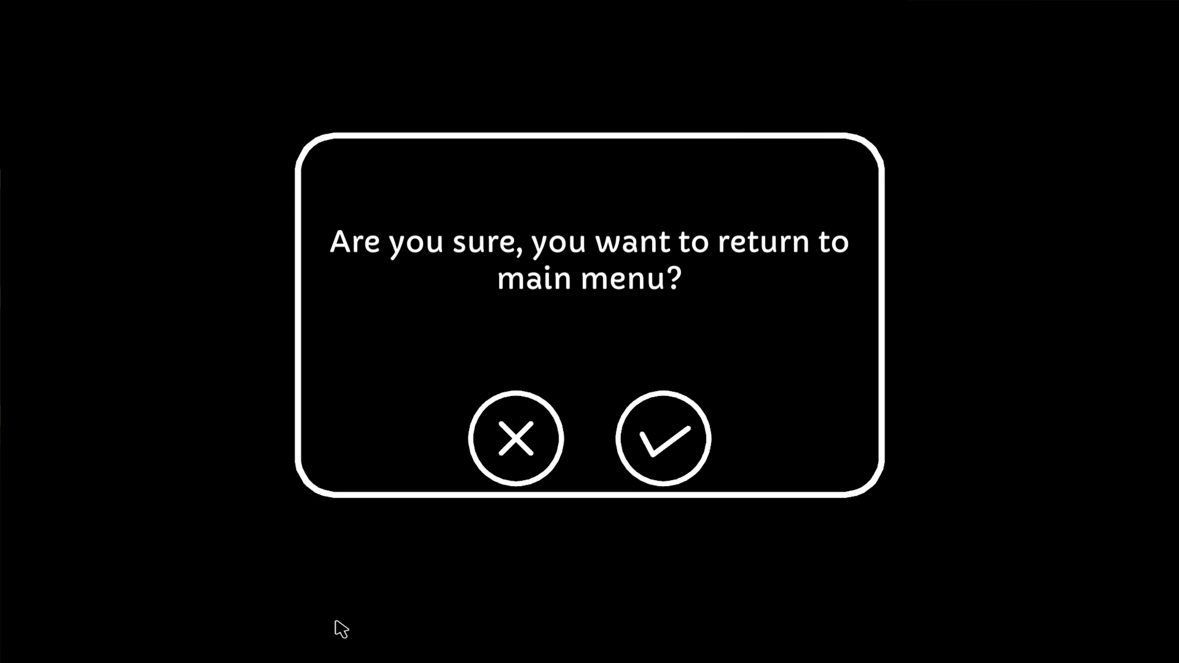
Back out of the first prompt, then confirm returning to the main menu
click(664, 443)
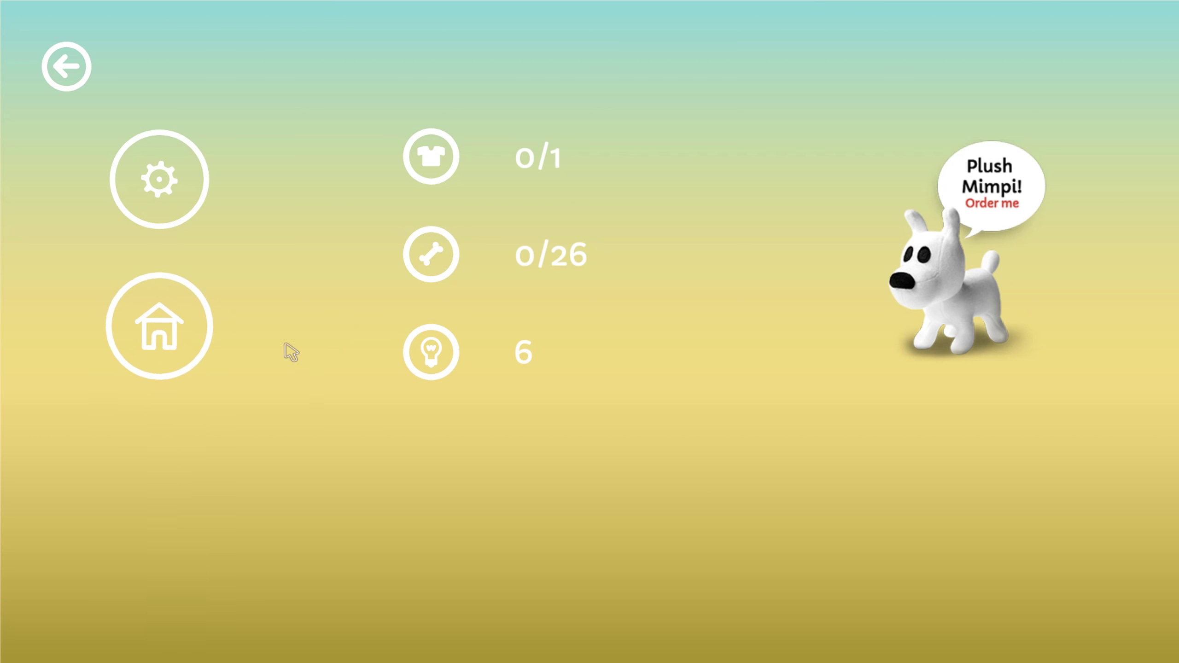
click(158, 326)
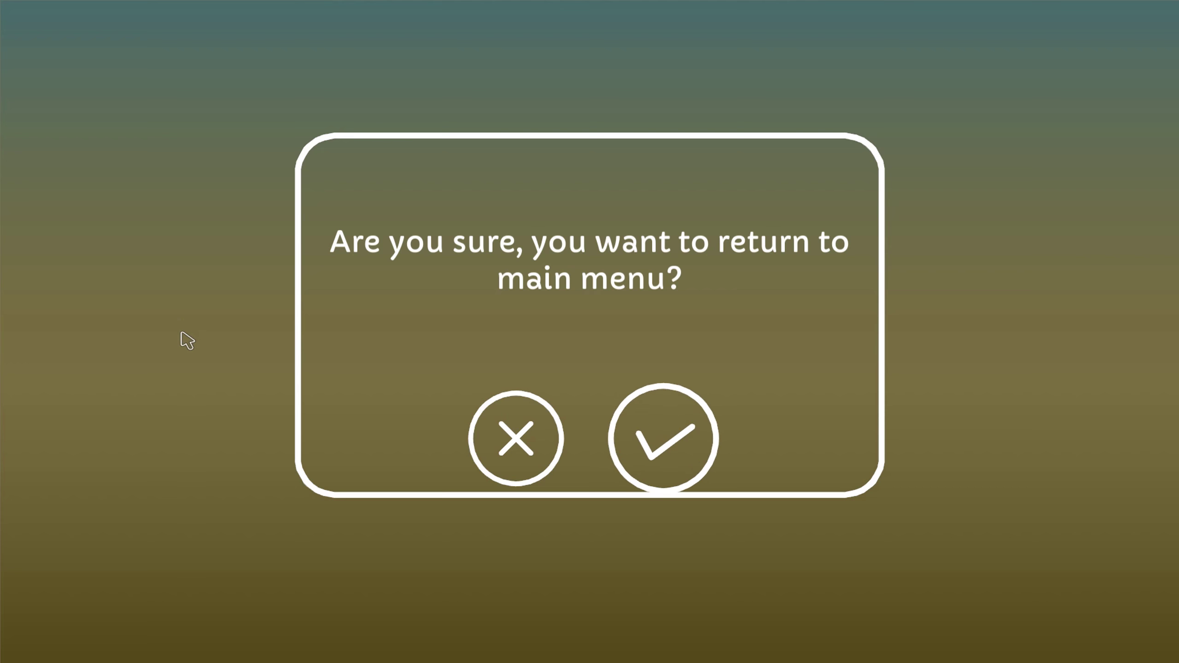
click(662, 440)
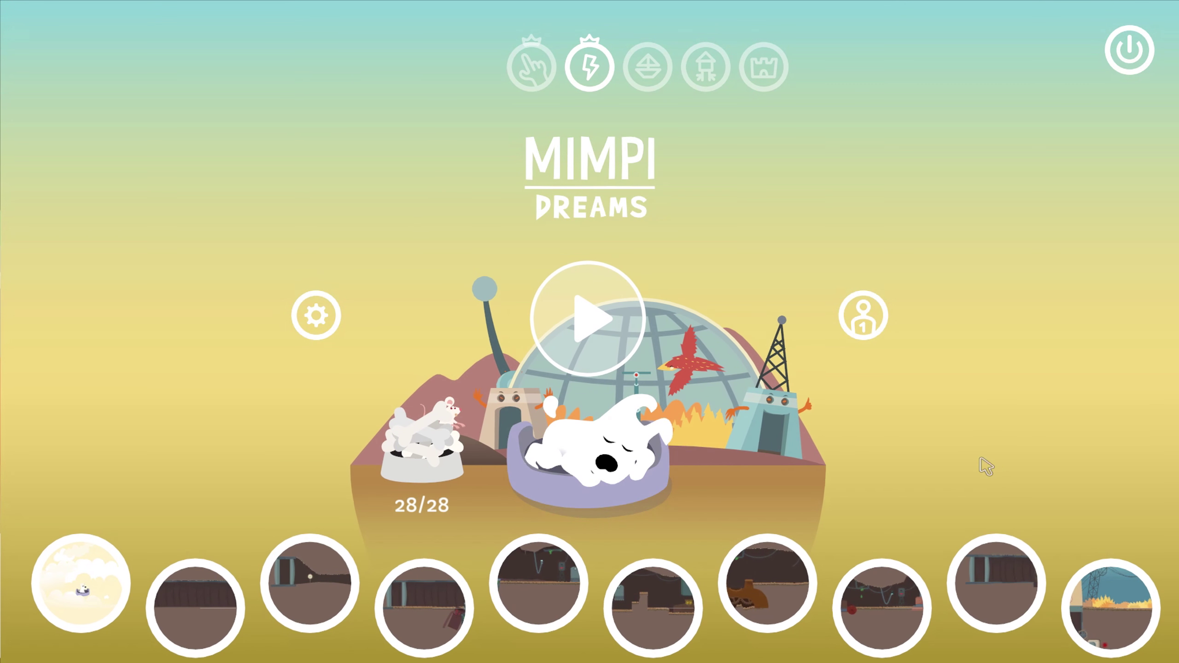
Browse the top world icons from the castle and electricity worlds to the green island world (0/26)
click(592, 68)
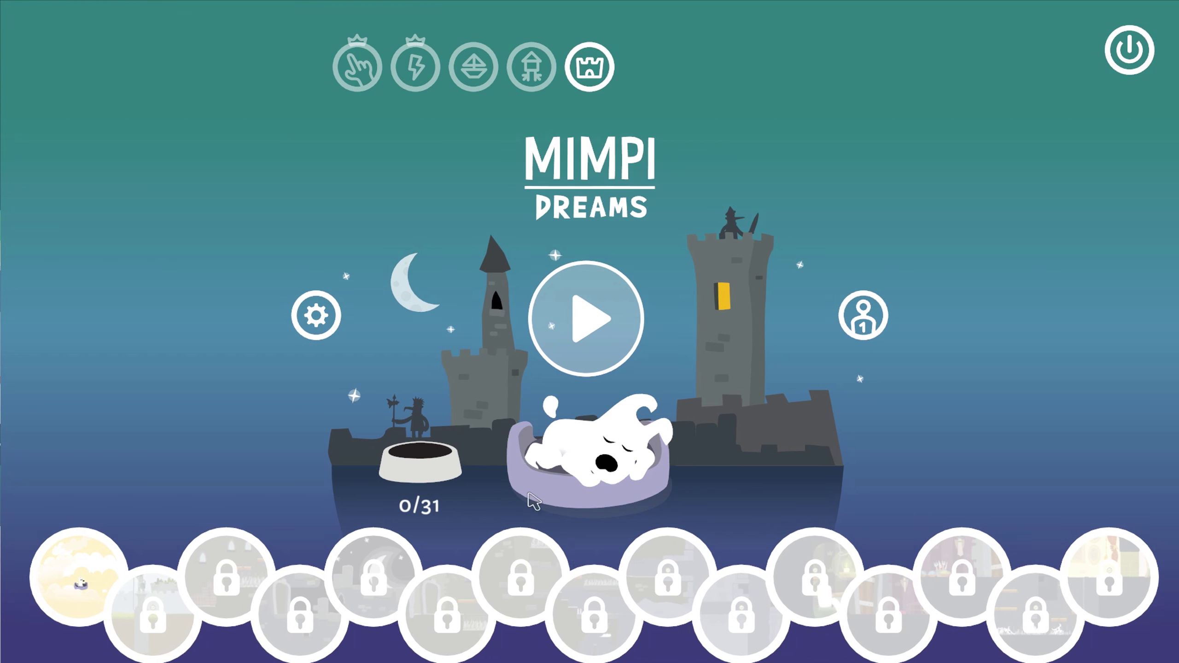
mouse_move(923, 464)
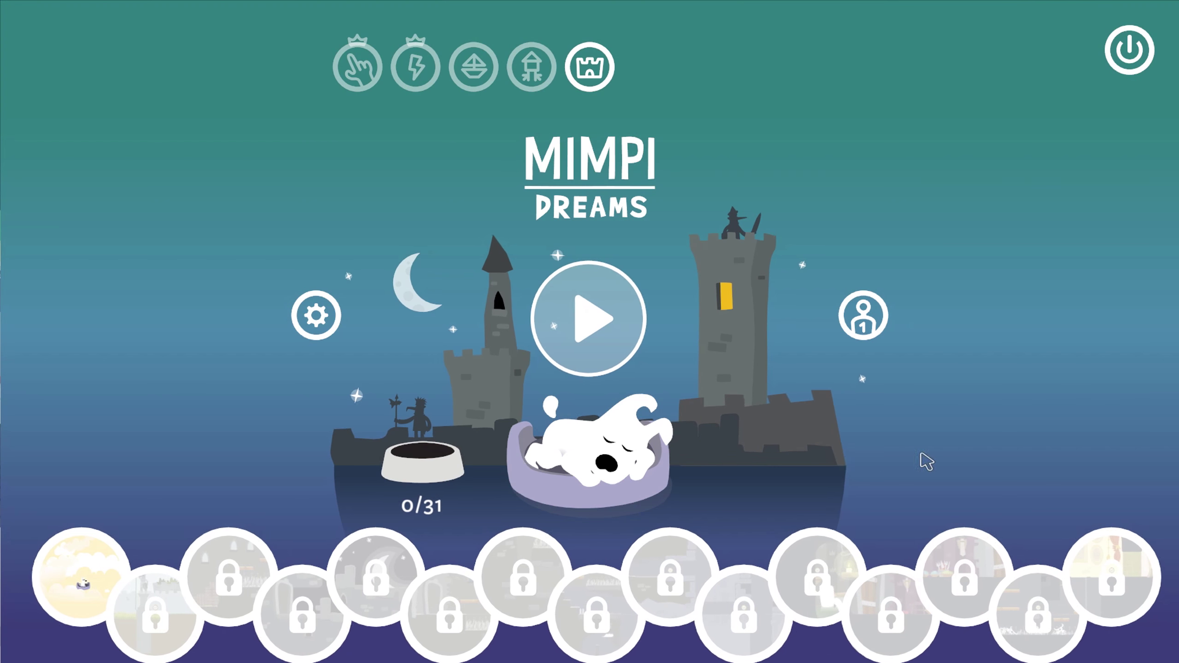
mouse_move(454, 11)
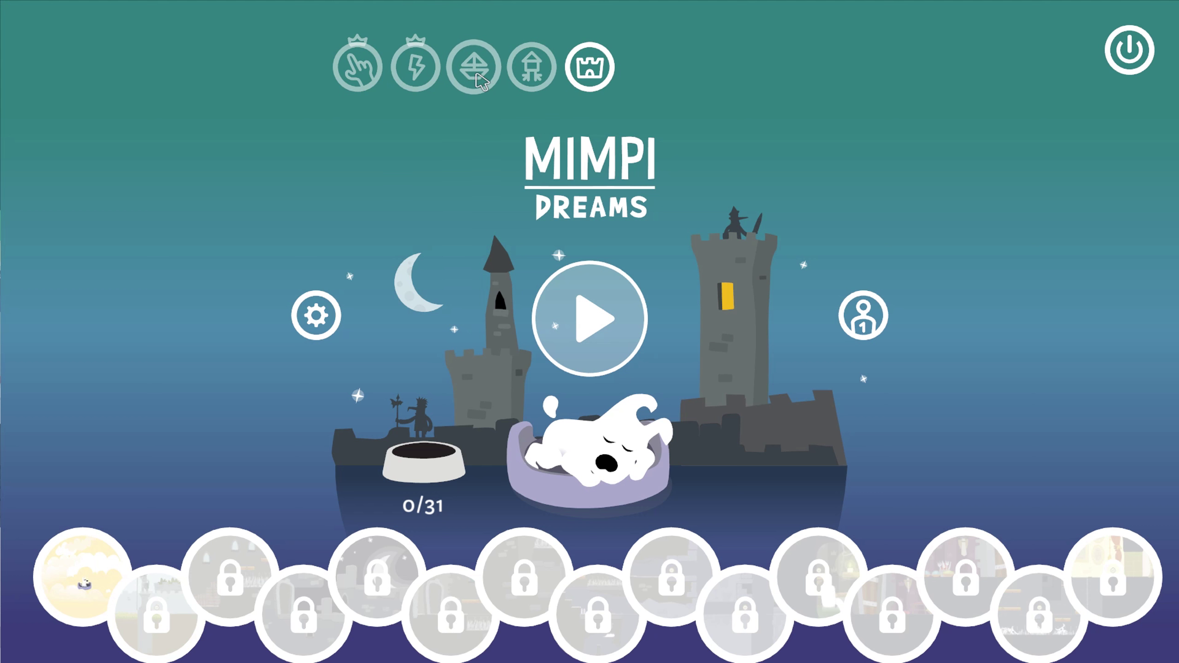
mouse_move(579, 451)
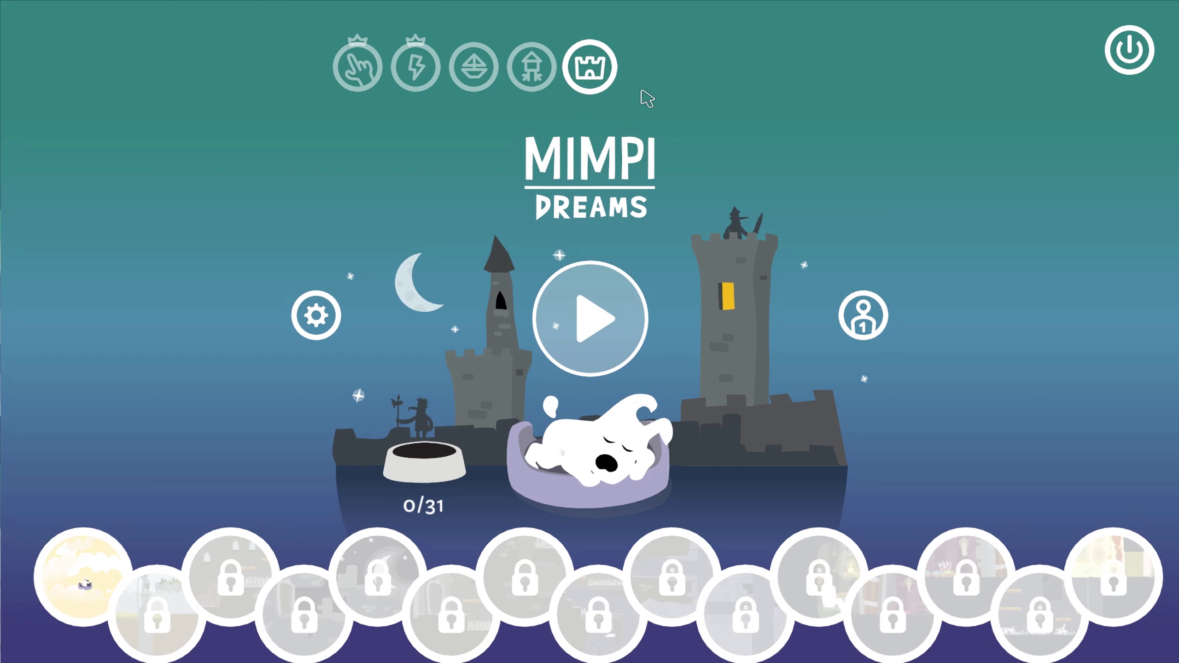
mouse_move(735, 248)
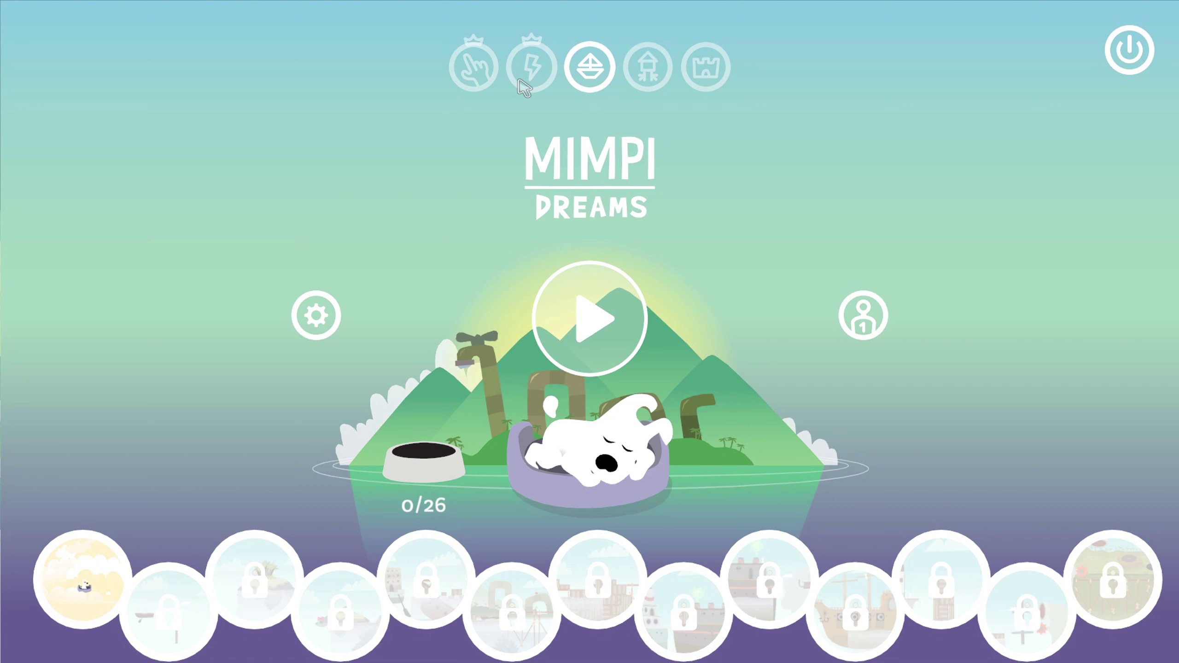
click(530, 66)
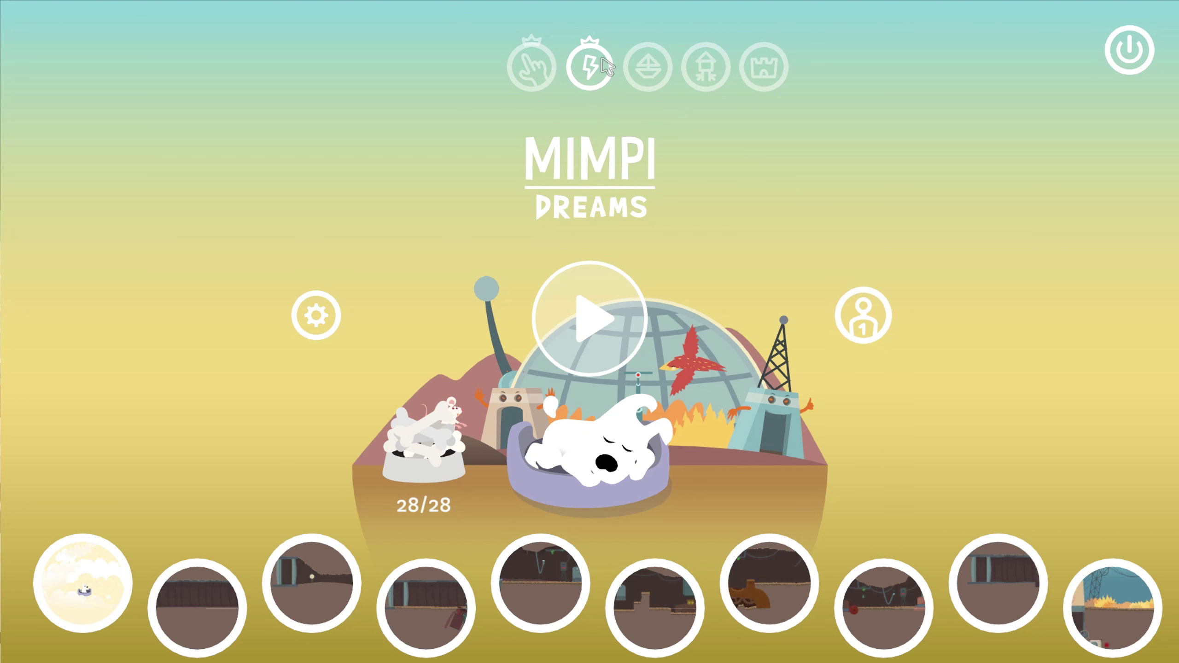
click(535, 68)
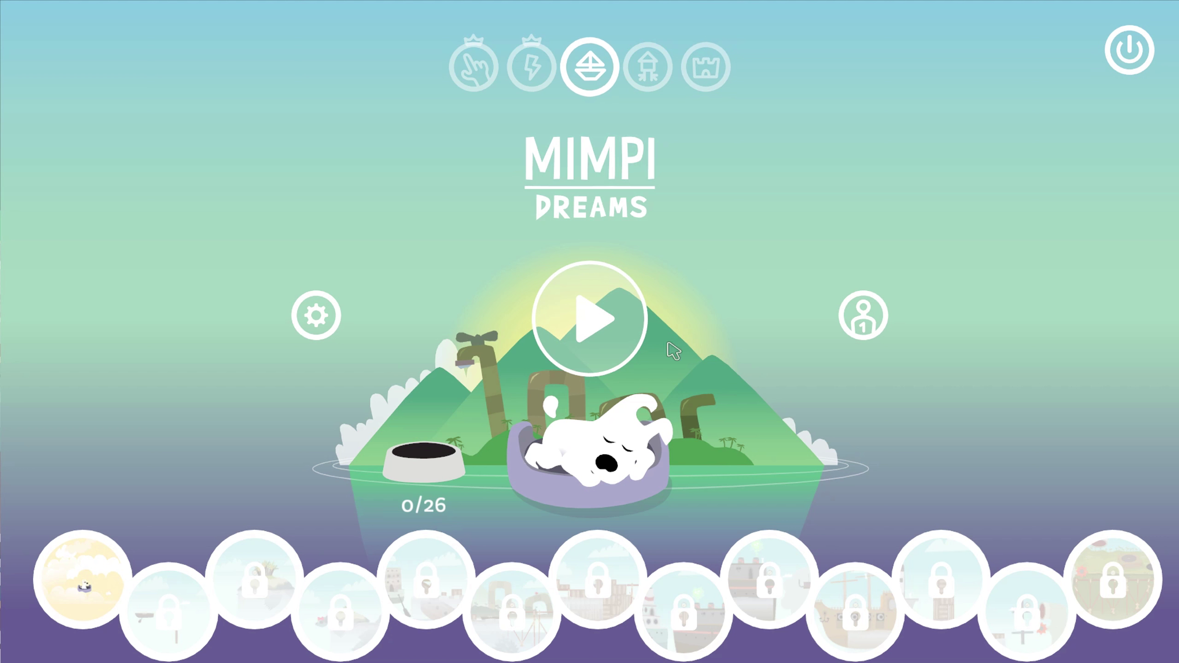
mouse_move(575, 391)
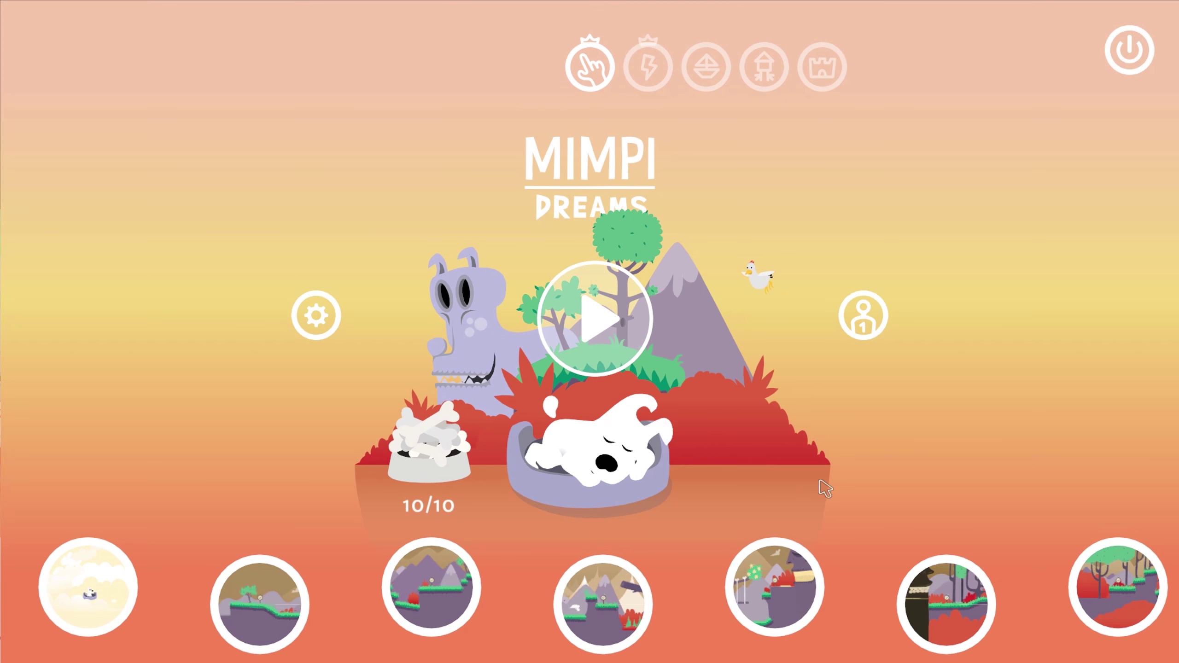
click(708, 66)
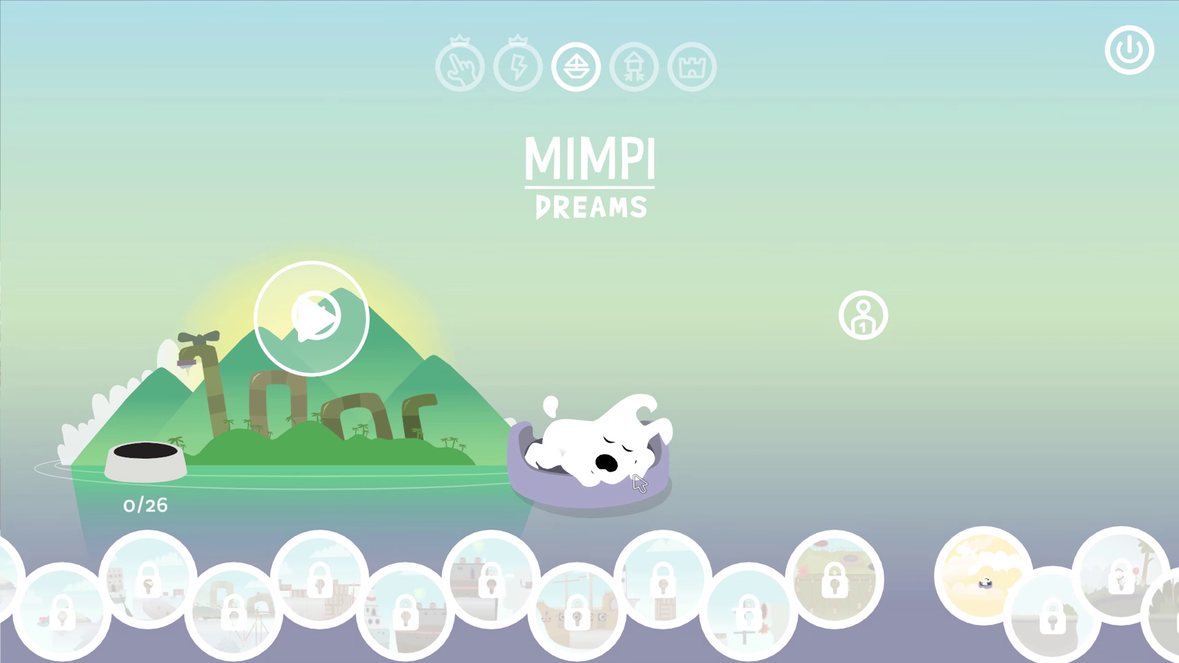
click(636, 66)
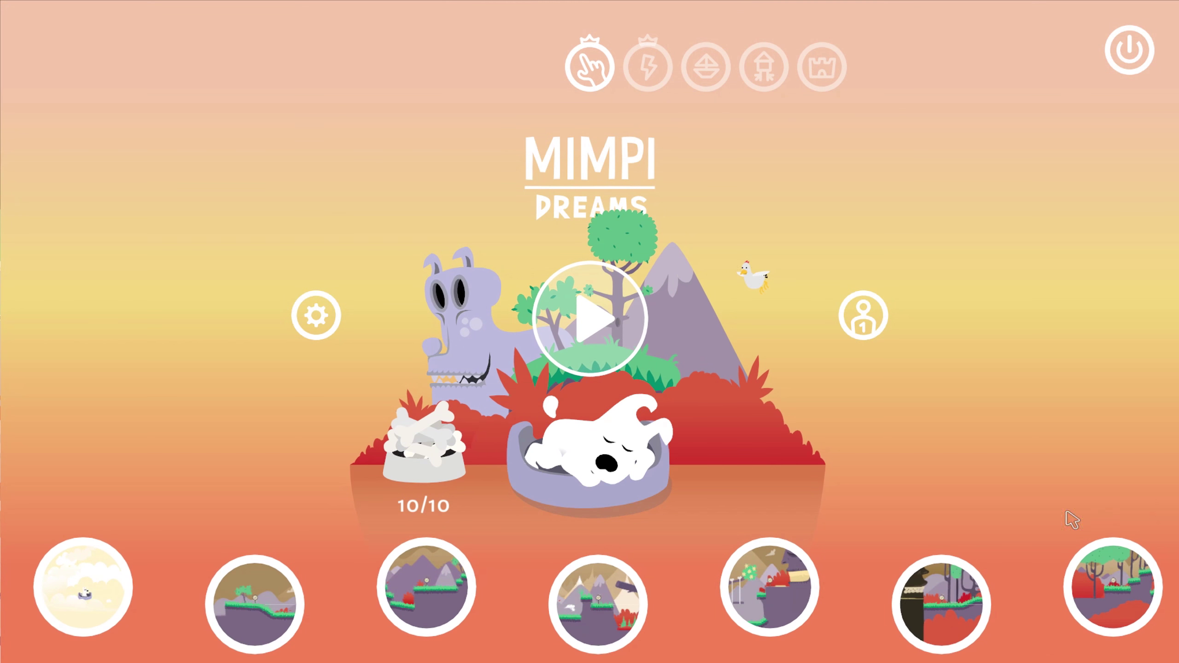
mouse_move(842, 504)
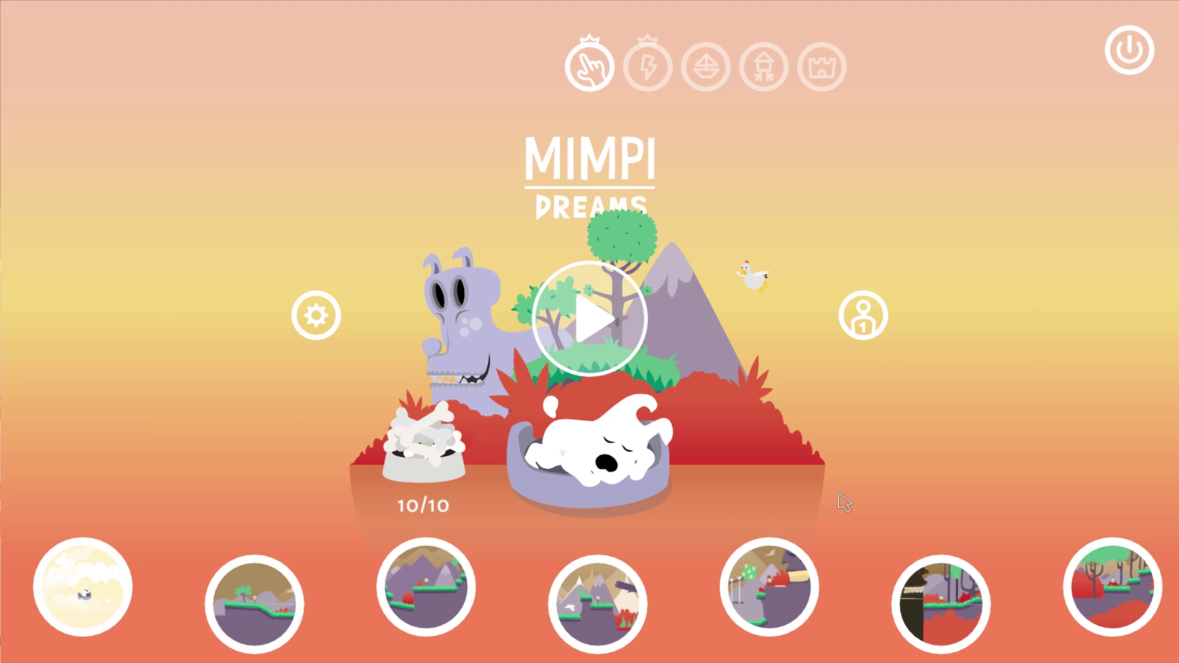
mouse_move(659, 505)
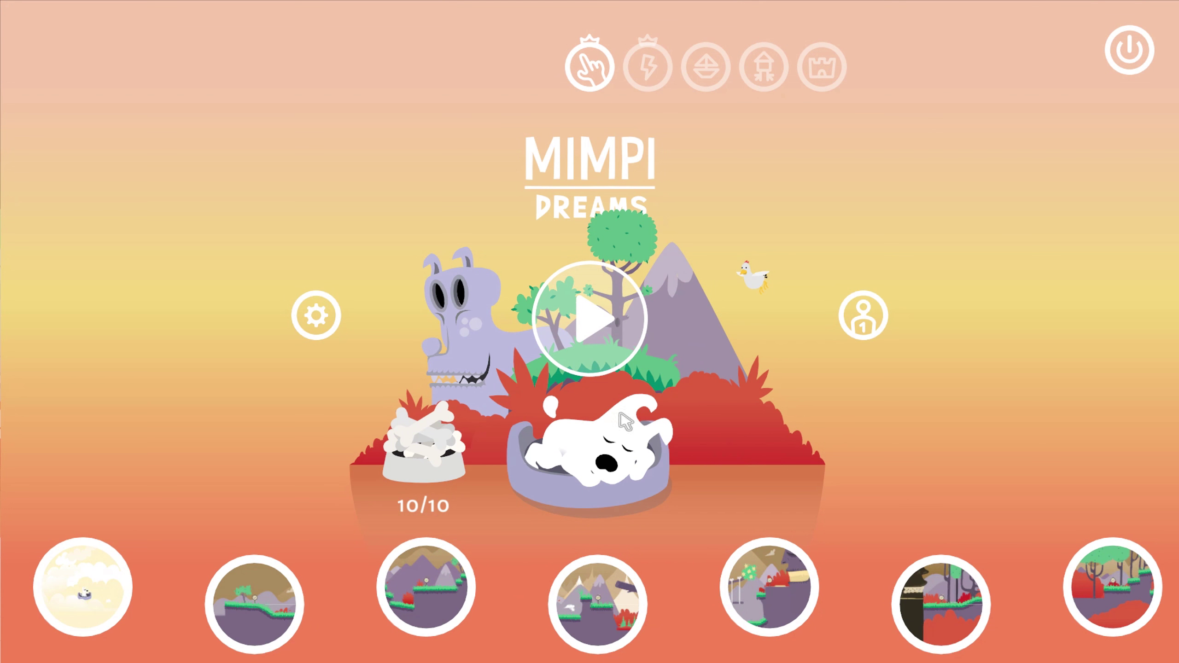
mouse_move(790, 472)
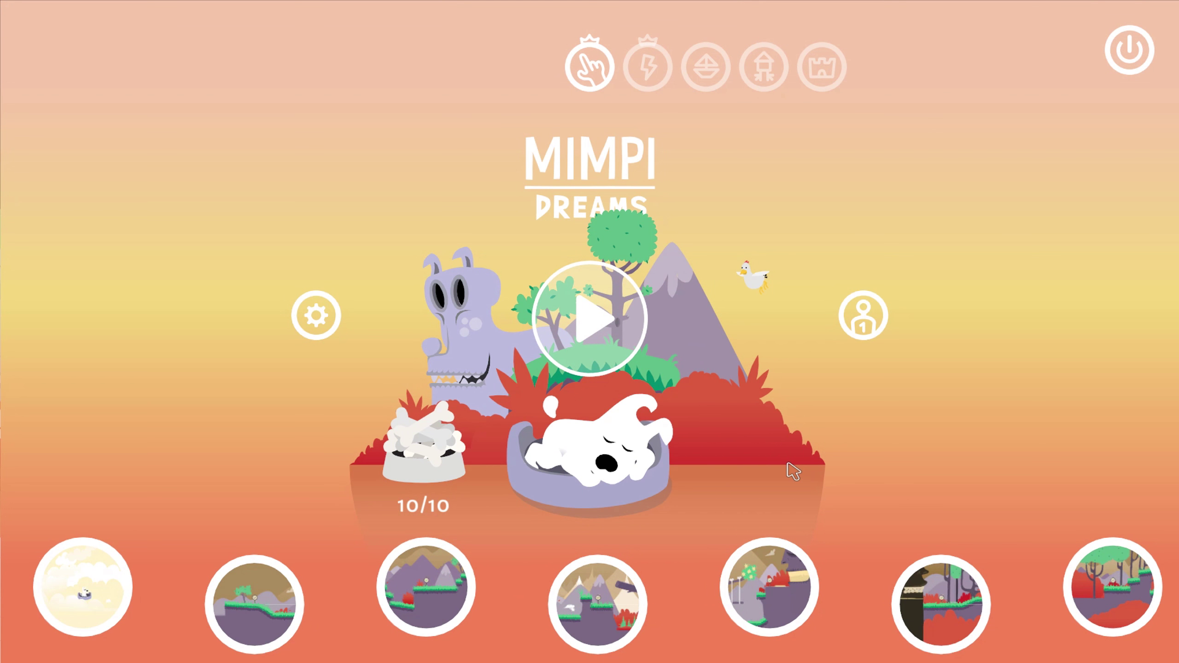
mouse_move(752, 496)
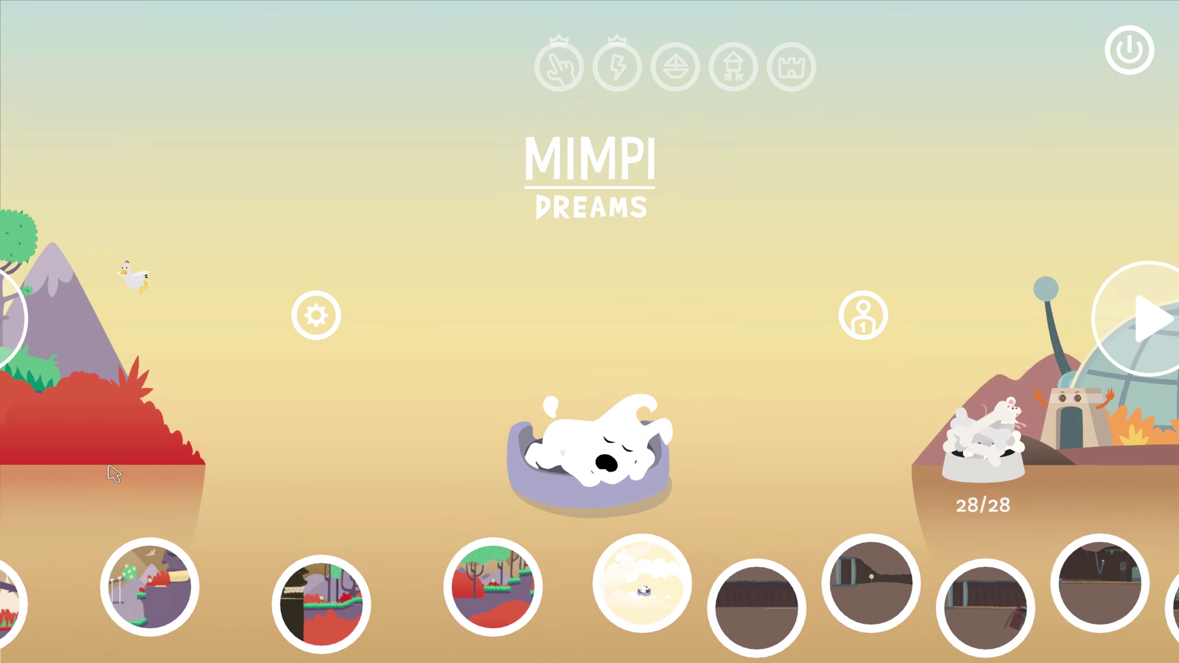
click(673, 68)
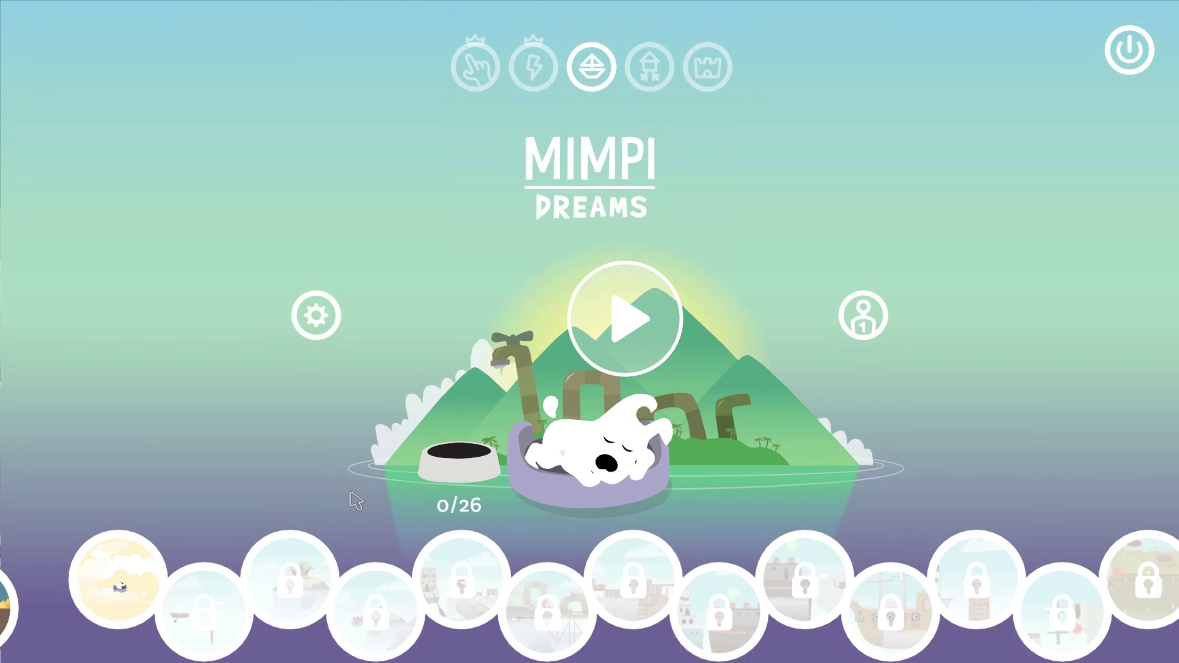